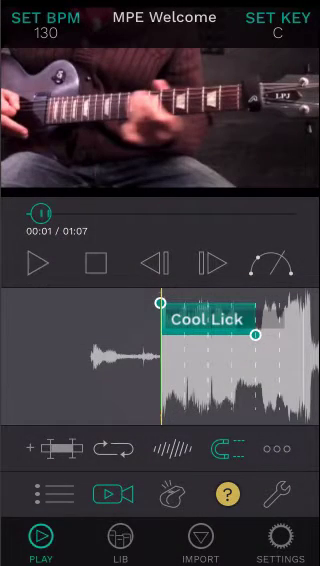
{"action": "left_click", "coordinate": [40, 262]}
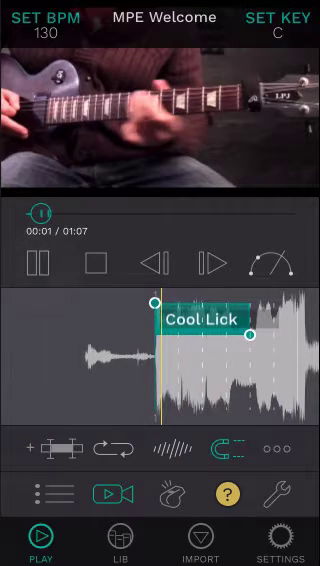
{"action": "left_click", "coordinate": [42, 260]}
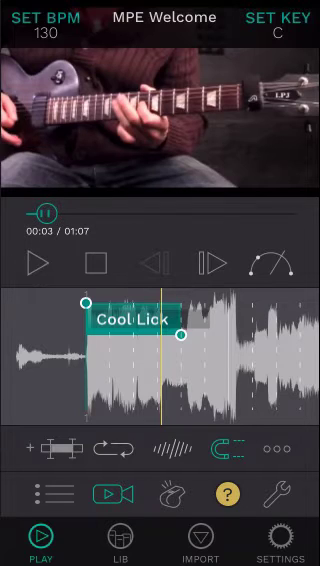
{"action": "left_click", "coordinate": [210, 262]}
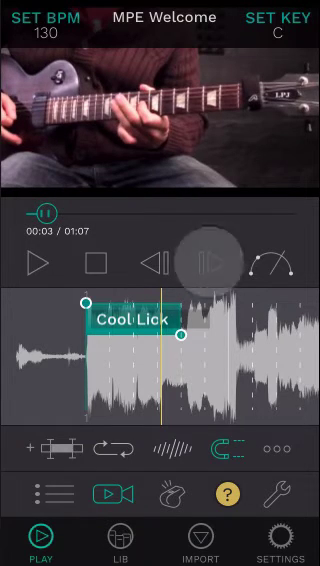
{"action": "left_click", "coordinate": [208, 260]}
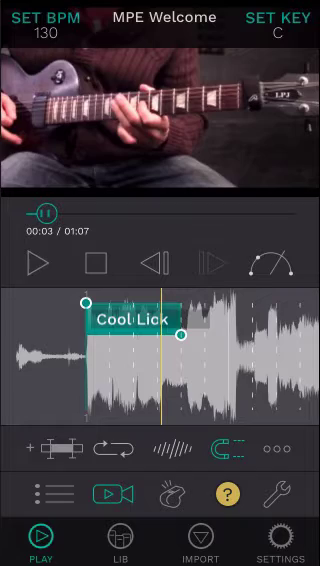
{"action": "left_click", "coordinate": [224, 494]}
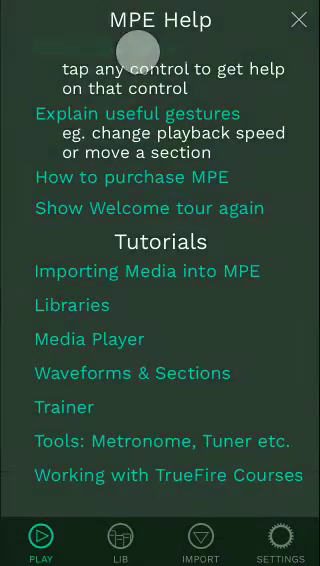
{"action": "left_click", "coordinate": [298, 20]}
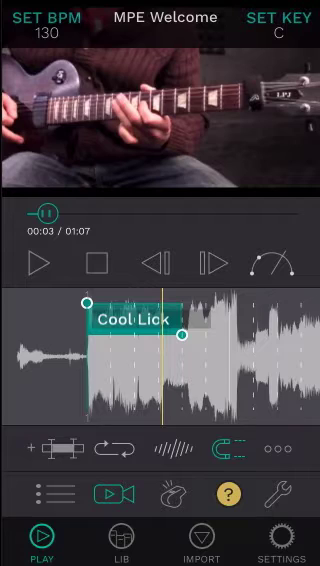
{"action": "left_click", "coordinate": [228, 448]}
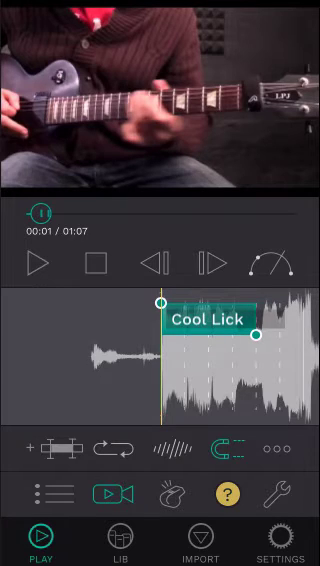
{"action": "left_click", "coordinate": [40, 264]}
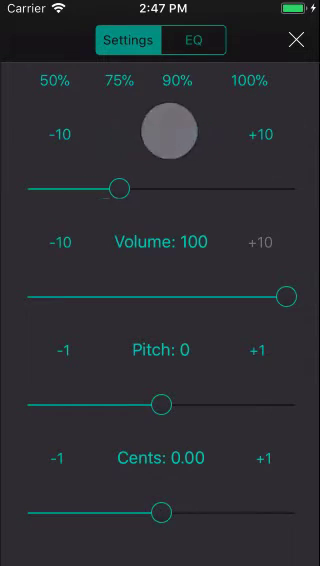
{"action": "left_click", "coordinate": [160, 132]}
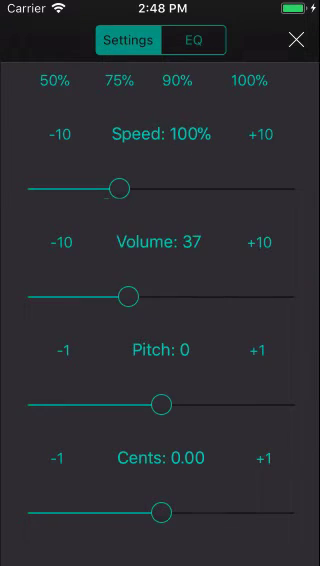
{"action": "left_click", "coordinate": [260, 242]}
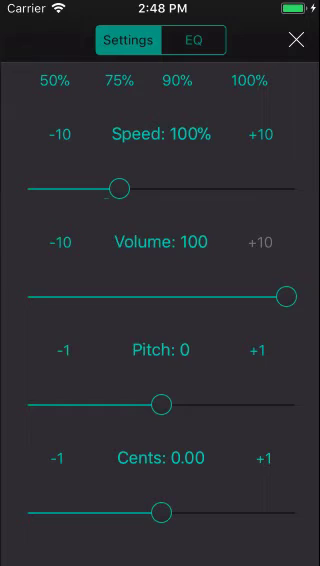
{"action": "left_click", "coordinate": [58, 350]}
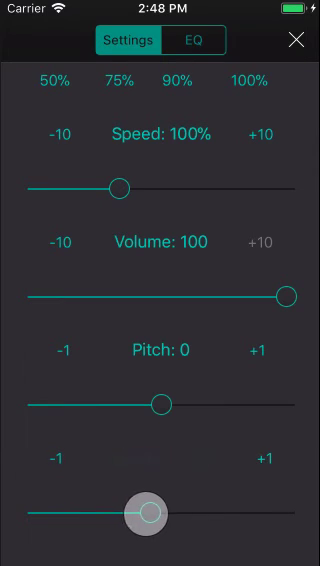
{"action": "left_click_drag", "start_coordinate": [144, 512], "coordinate": [162, 512]}
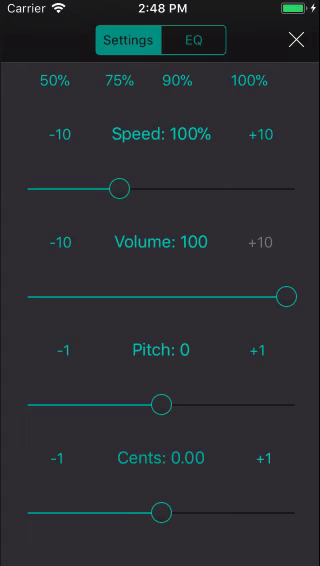